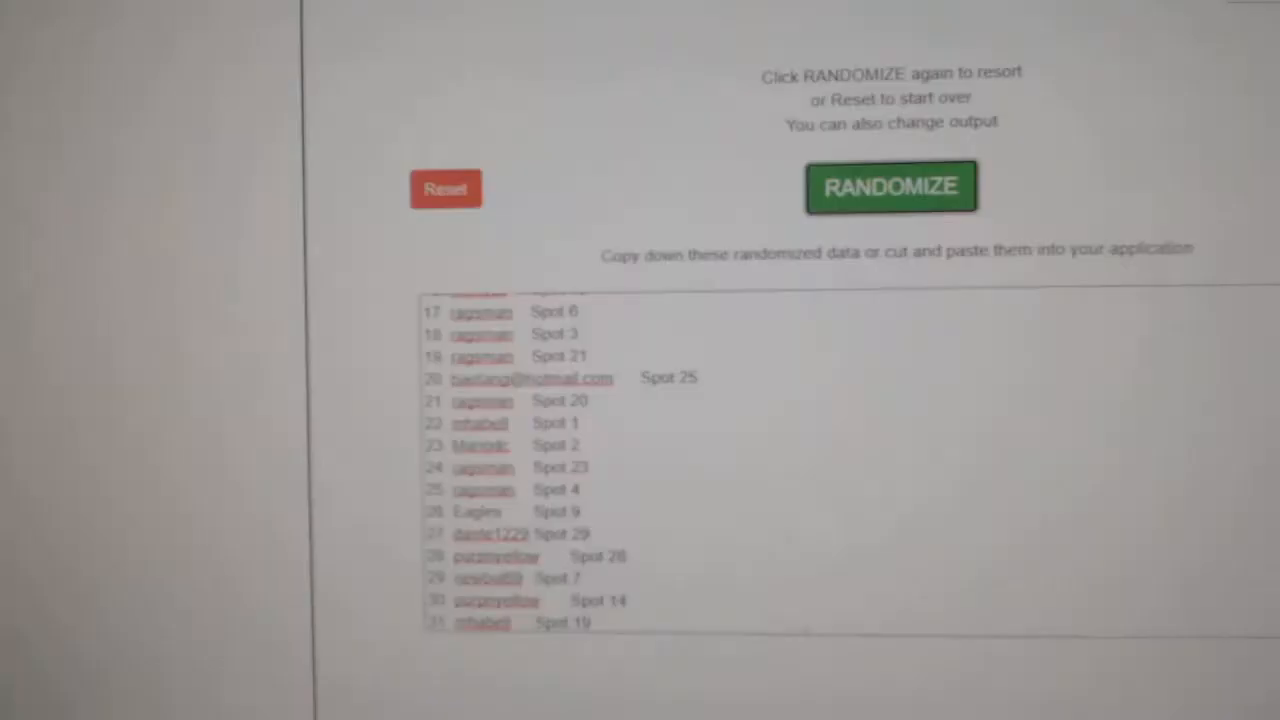
# Reshuffle the names-to-spots list, then generate the randomized team names list
pyautogui.click(890, 186)
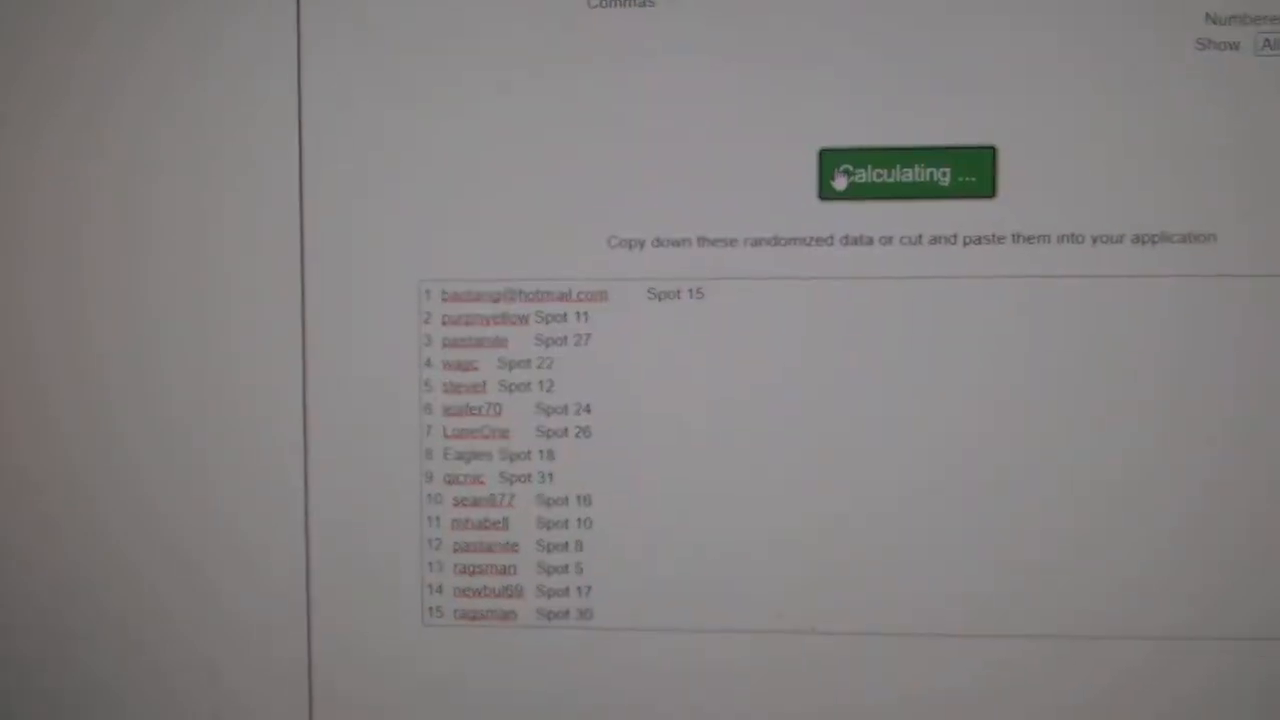
pyautogui.click(904, 172)
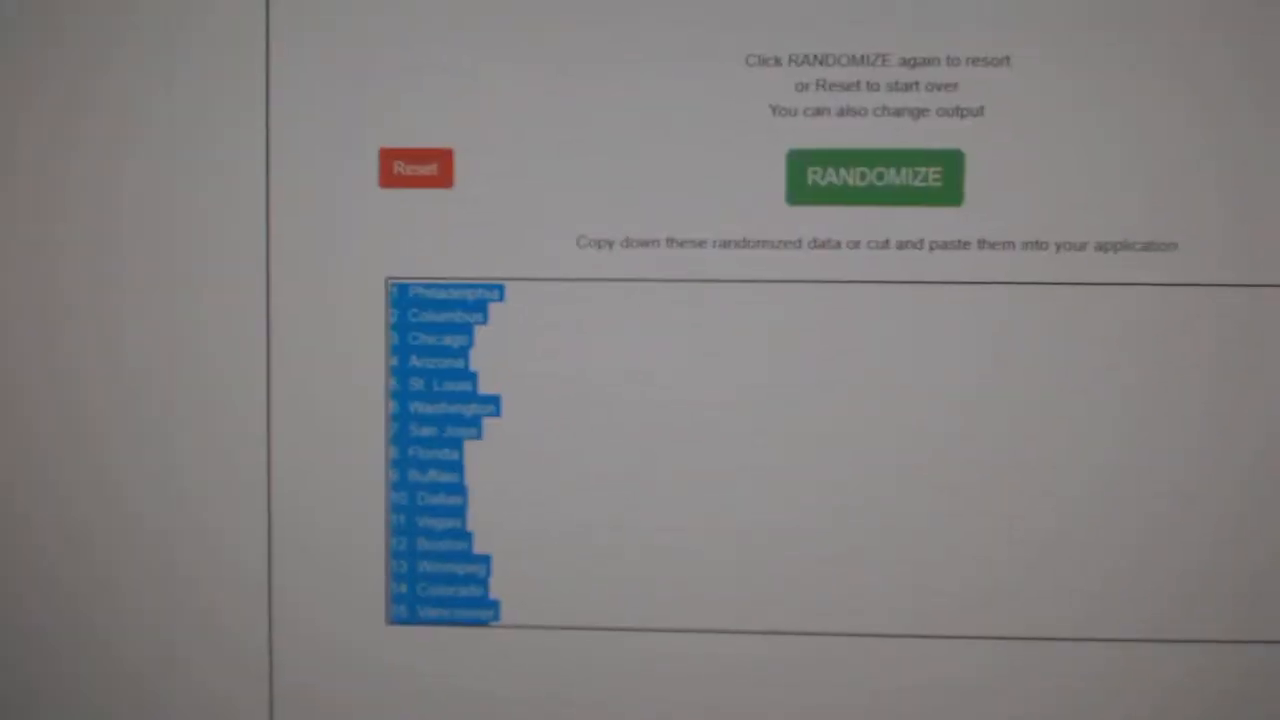
# Reshuffle the team names again and select the whole randomized list for copying
pyautogui.click(874, 176)
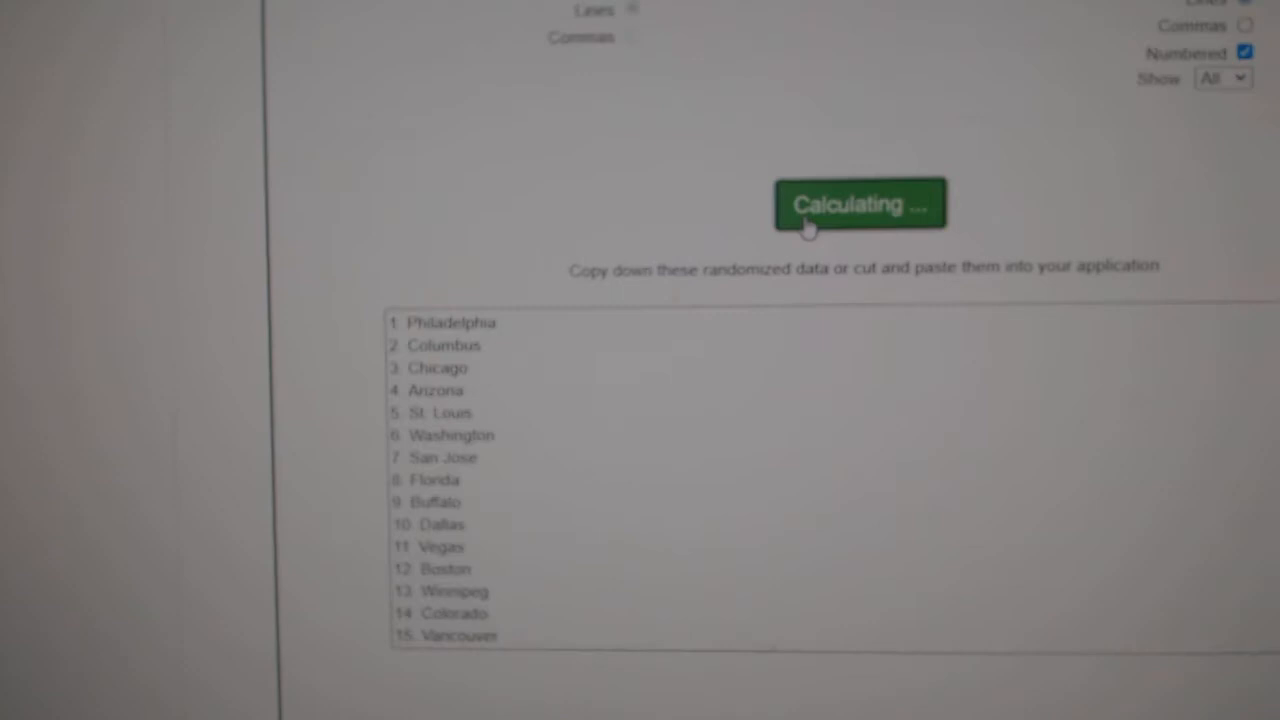
pyautogui.click(860, 196)
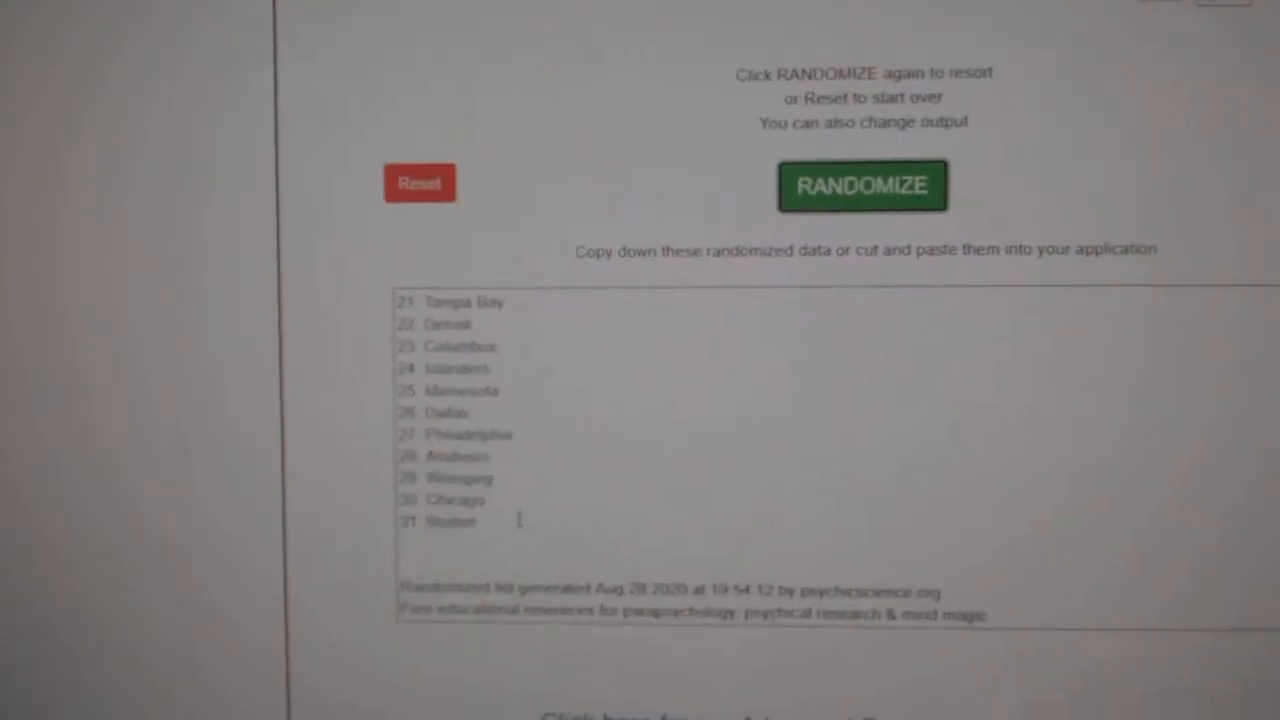
pyautogui.click(860, 184)
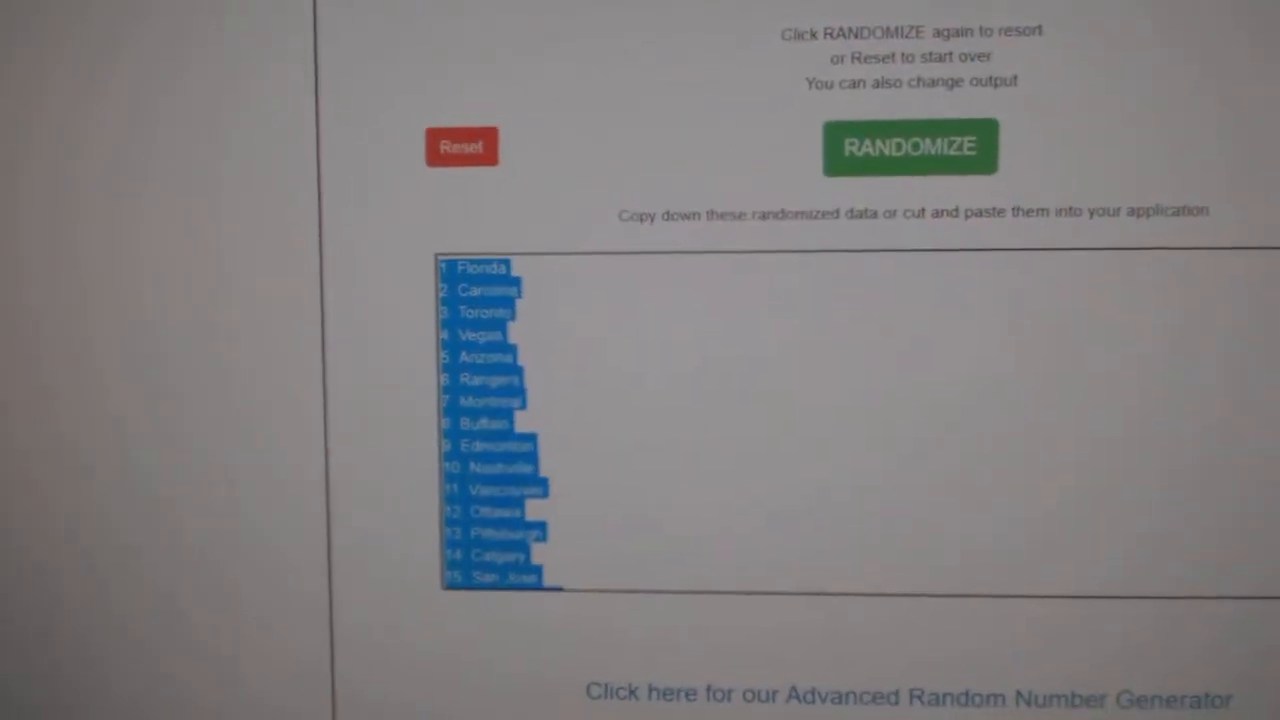